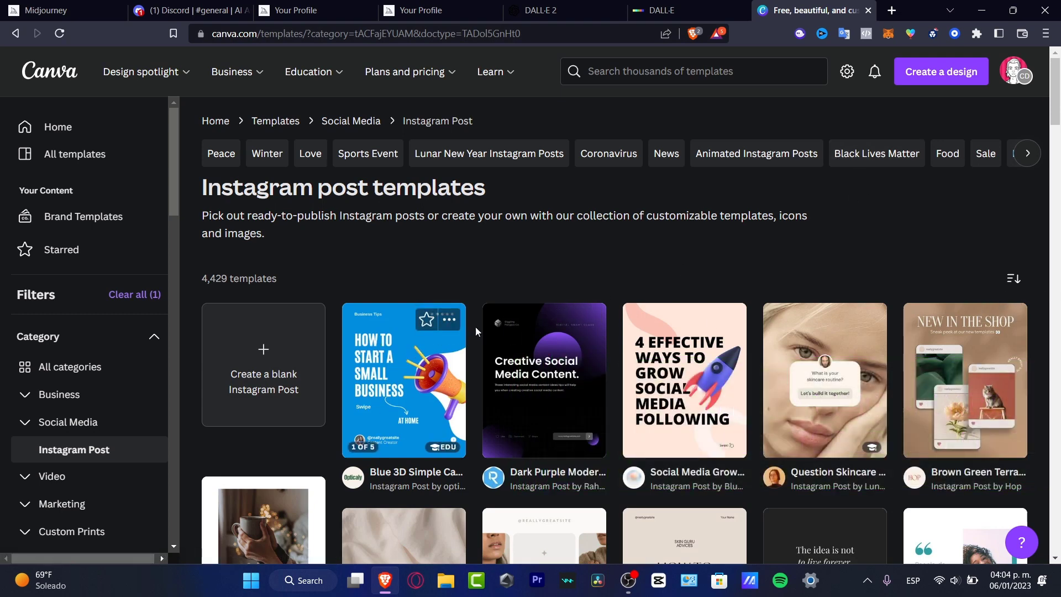
Browse the templates and choose the Spotify Playlist Song Aesthetic design
scroll("down", 3)
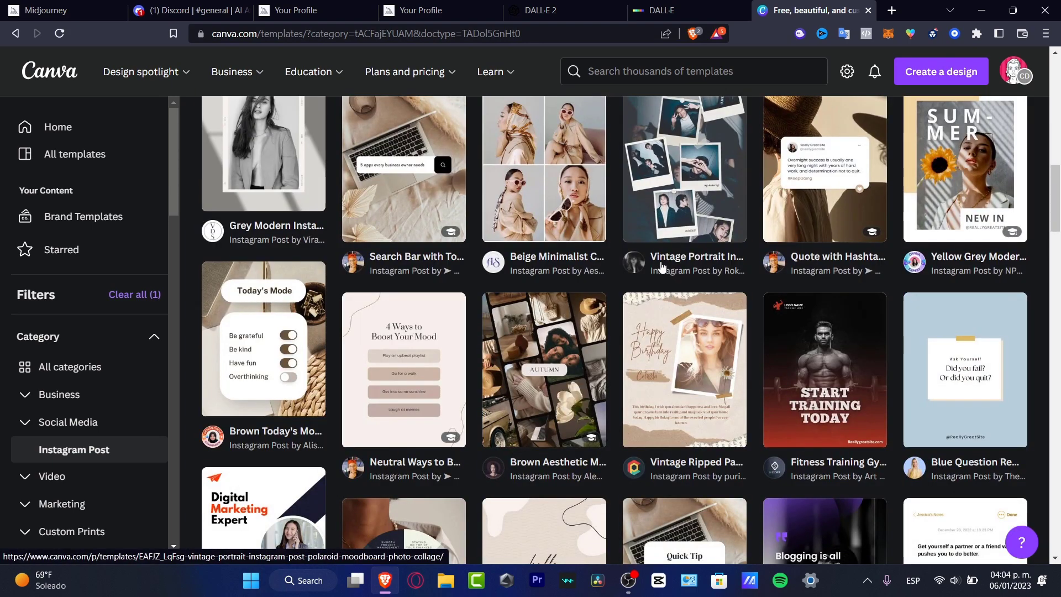
scroll("up", 3)
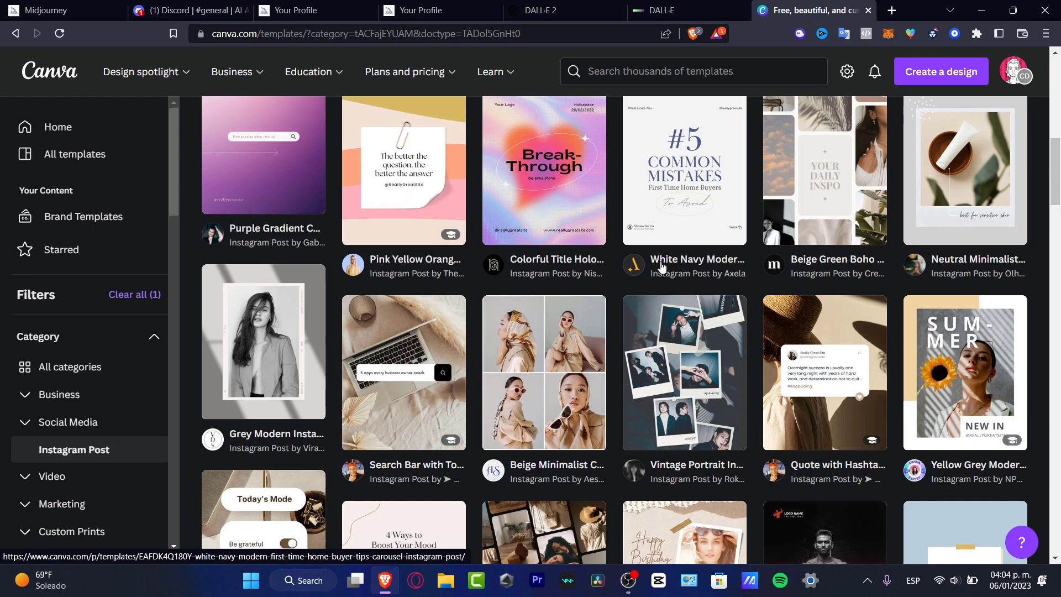
scroll("up", 3)
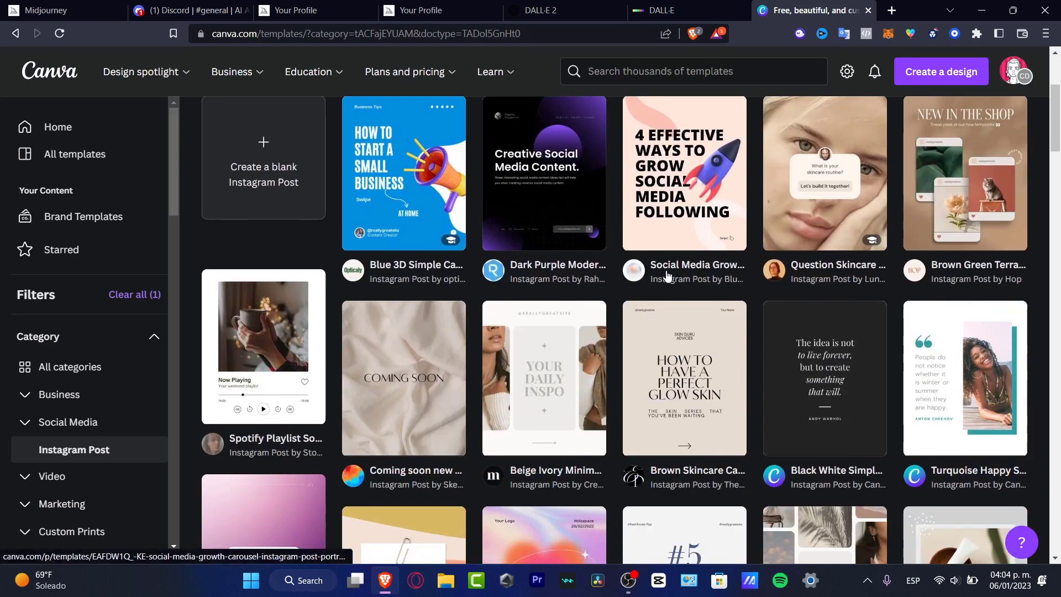
mouse_move(354, 394)
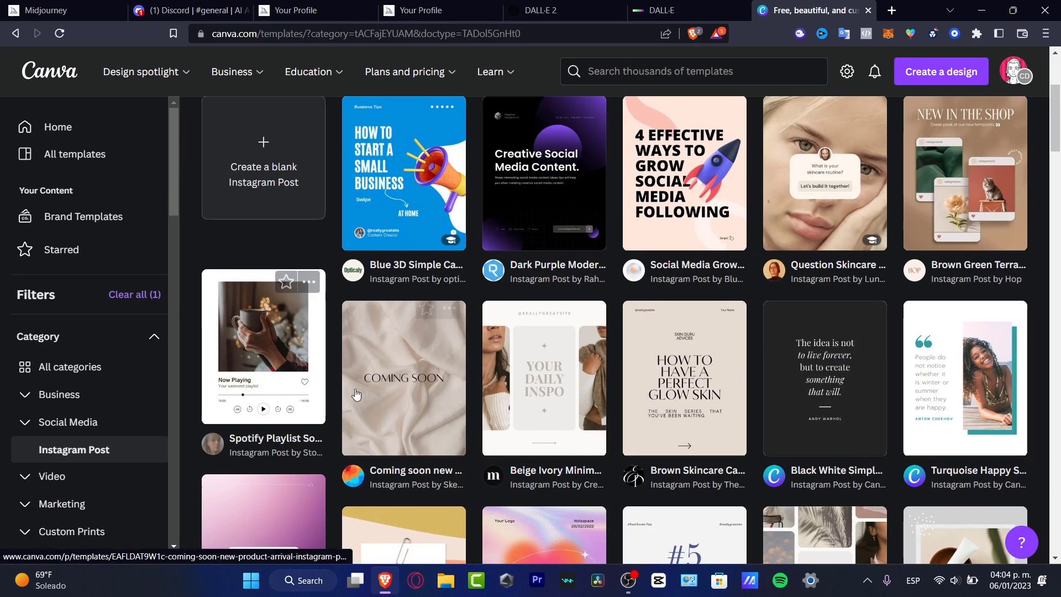
left_click(263, 345)
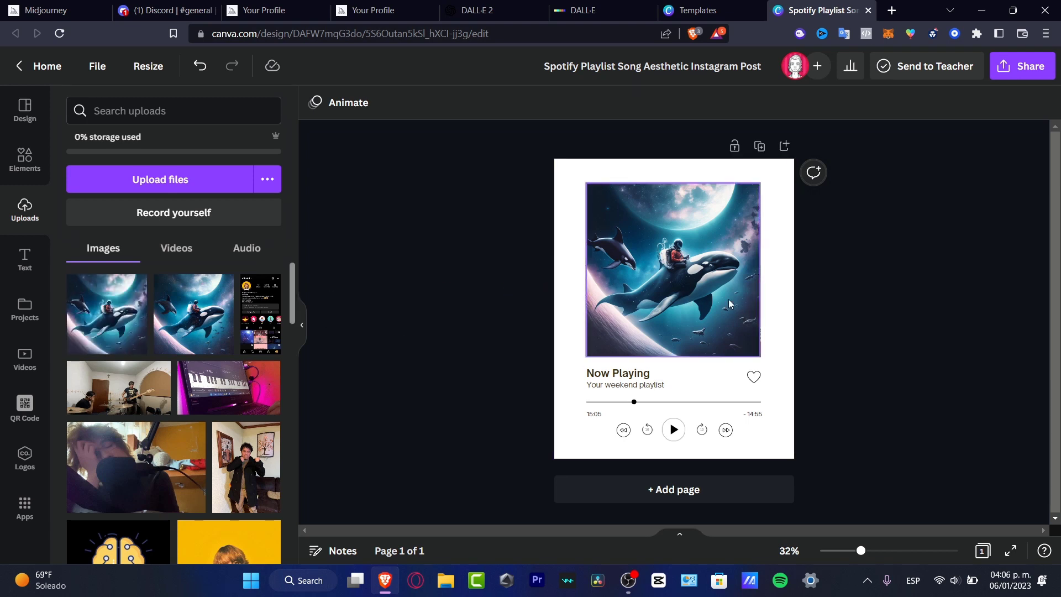
left_click(163, 10)
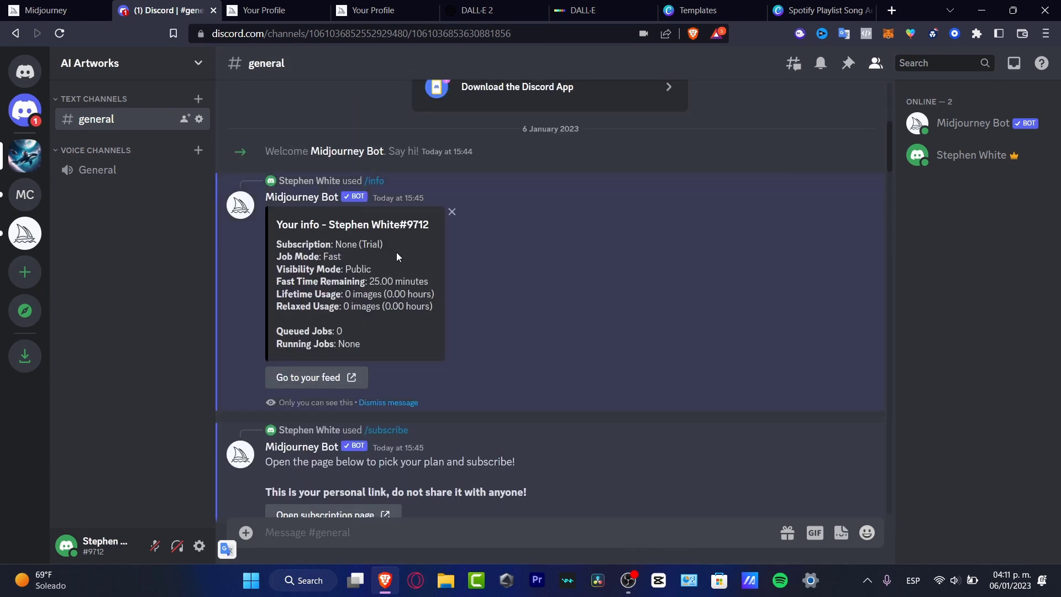
left_click(599, 10)
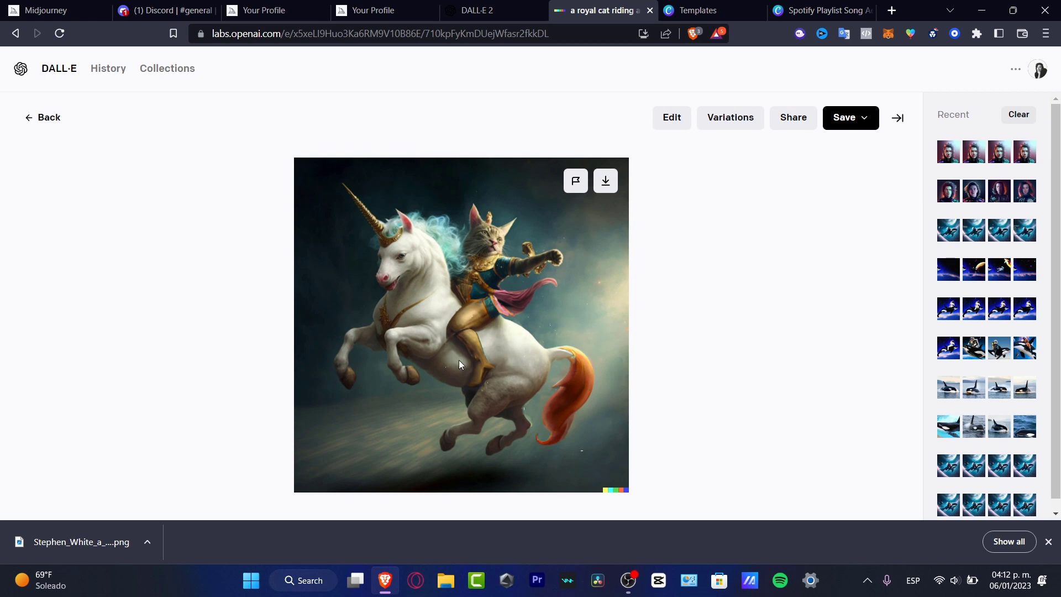
left_click(821, 10)
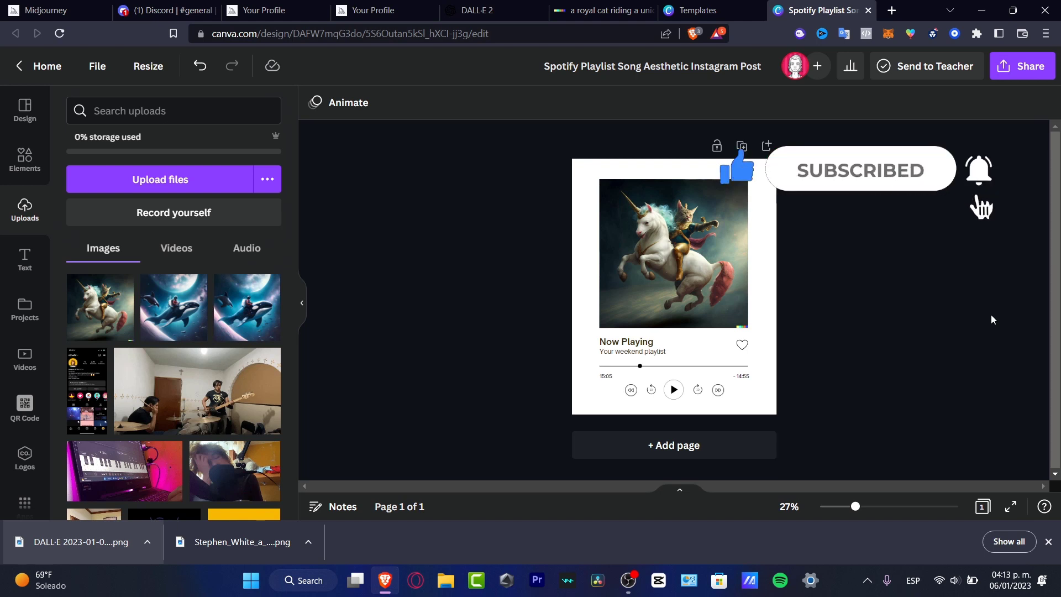